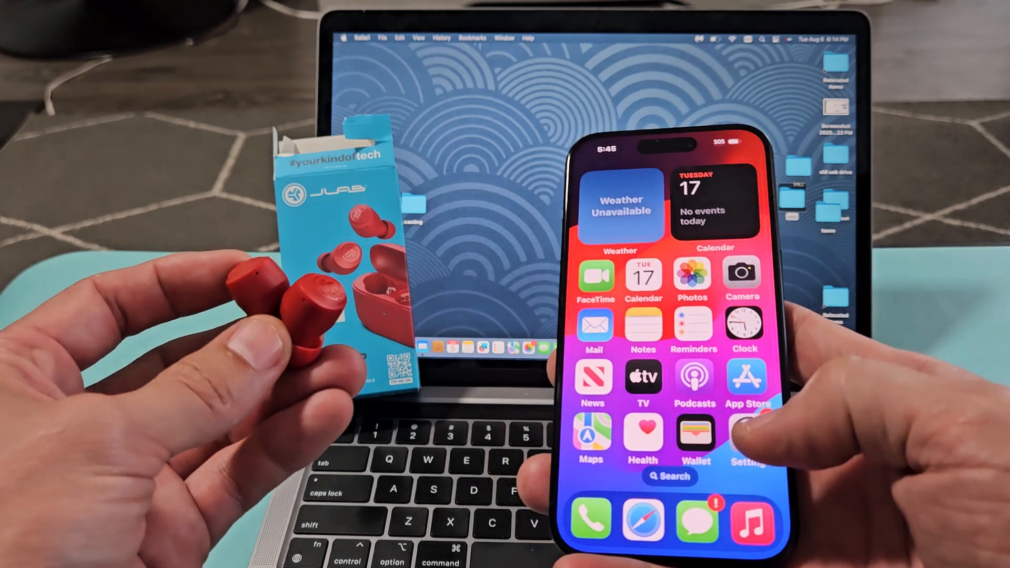
- Show the iPhone's Bluetooth settings with the connected earbuds
{"action": "left_click", "coordinate": [748, 444]}
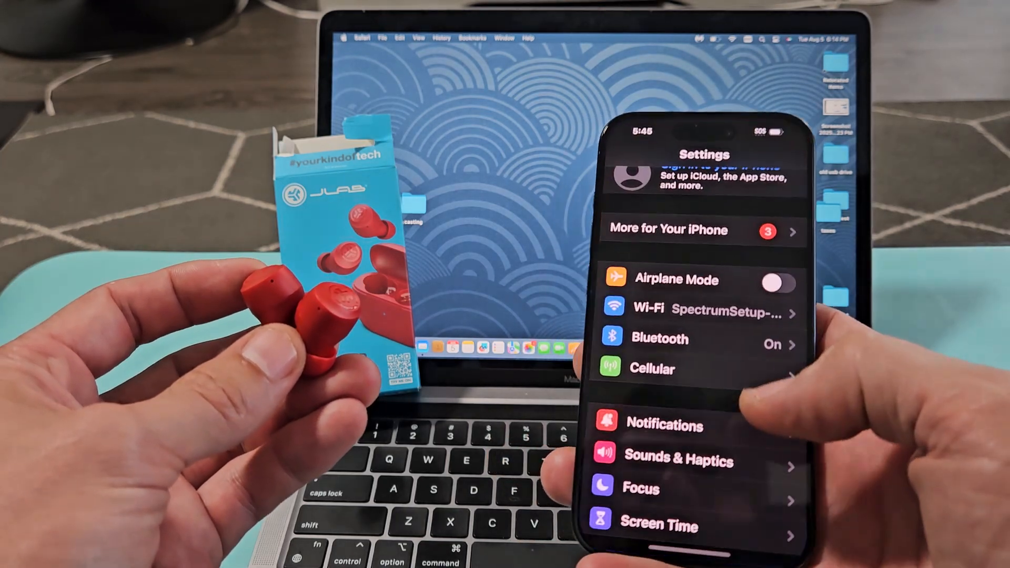
{"action": "left_click", "coordinate": [660, 339]}
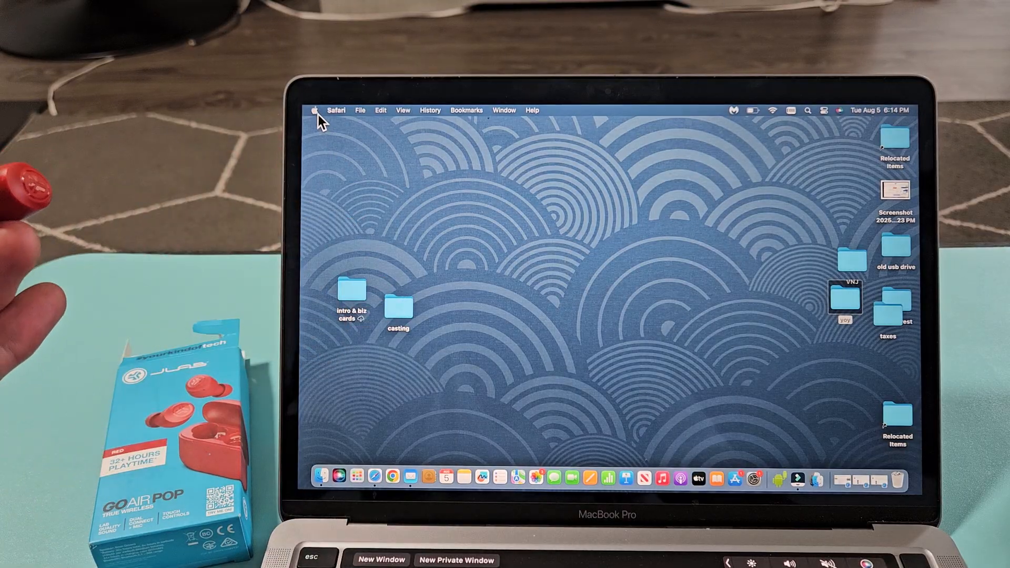
- Show the Mac's Bluetooth pane with JLab Go Air Pop listed under Nearby Devices
{"action": "left_click", "coordinate": [316, 110]}
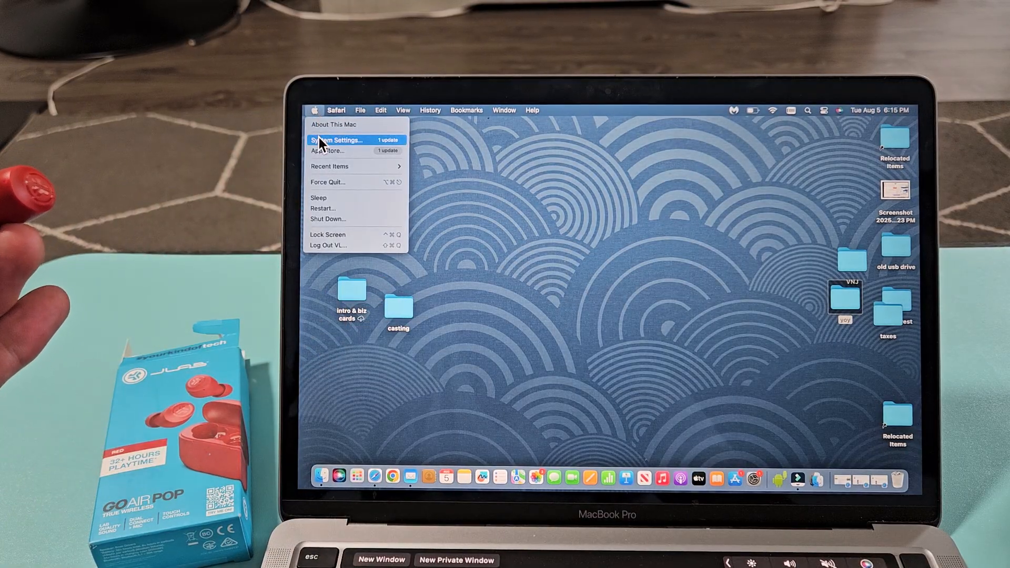
{"action": "left_click", "coordinate": [338, 140]}
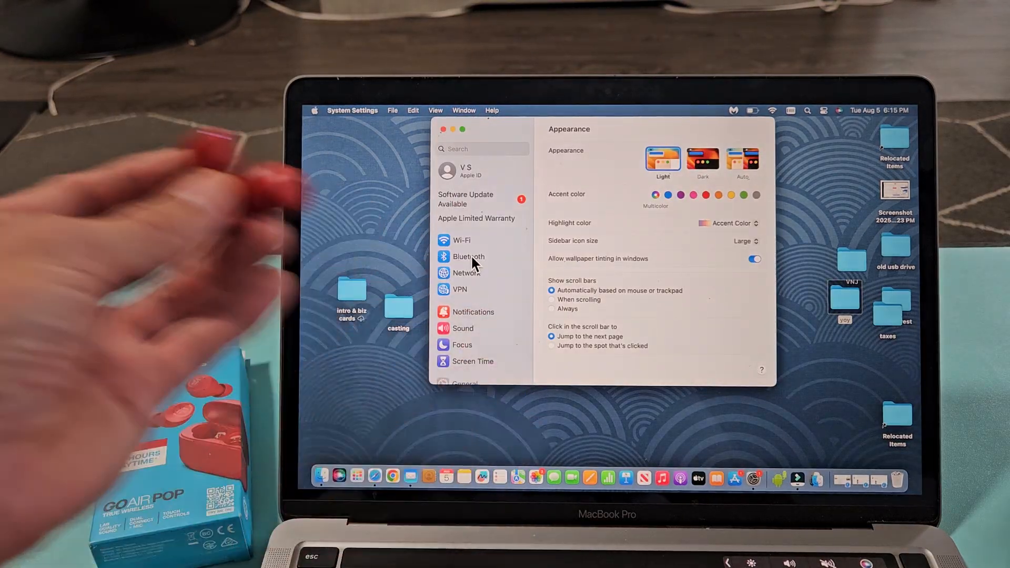
{"action": "left_click", "coordinate": [467, 256]}
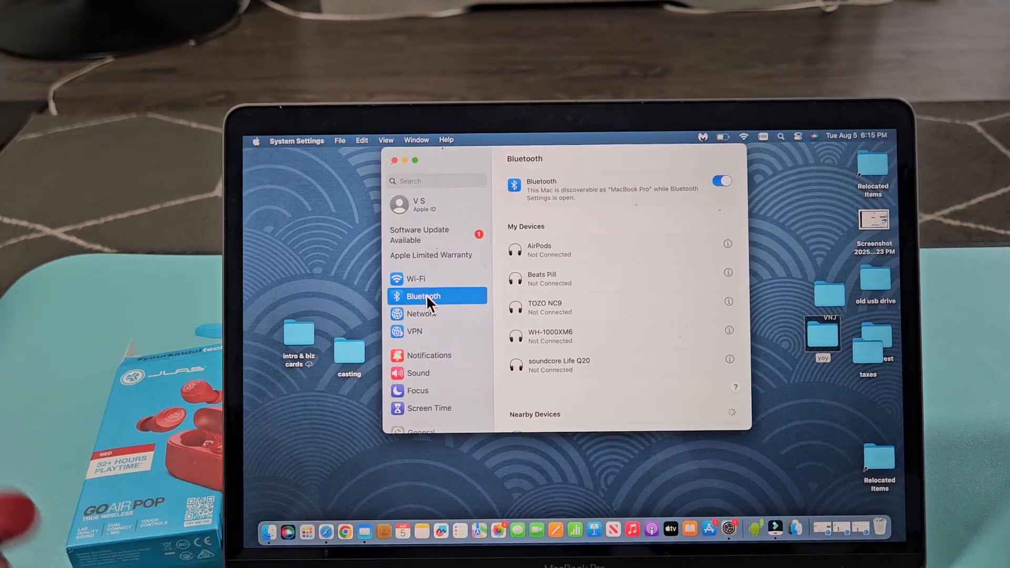
{"action": "scroll", "scroll_direction": "down", "scroll_amount": 3}
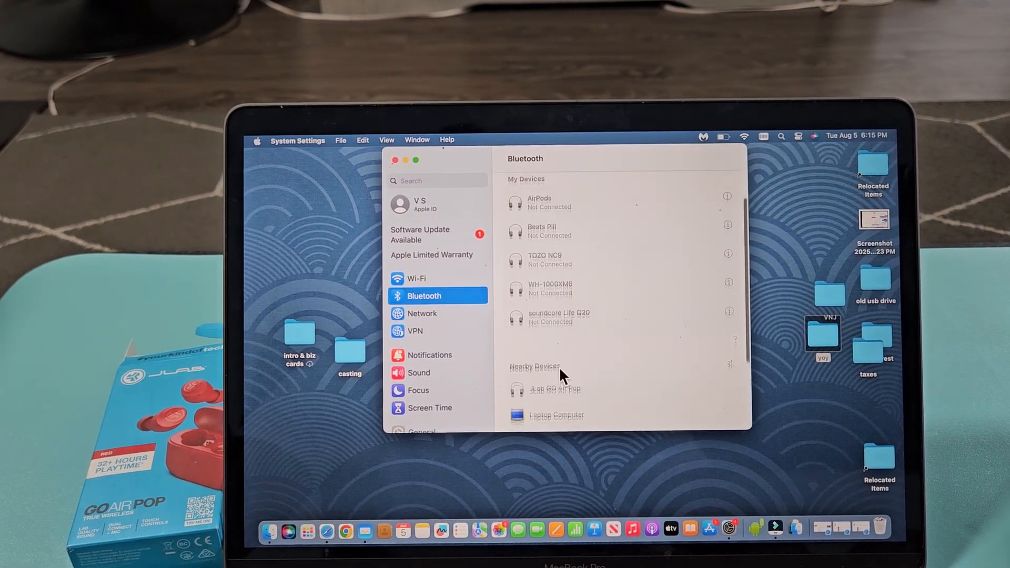